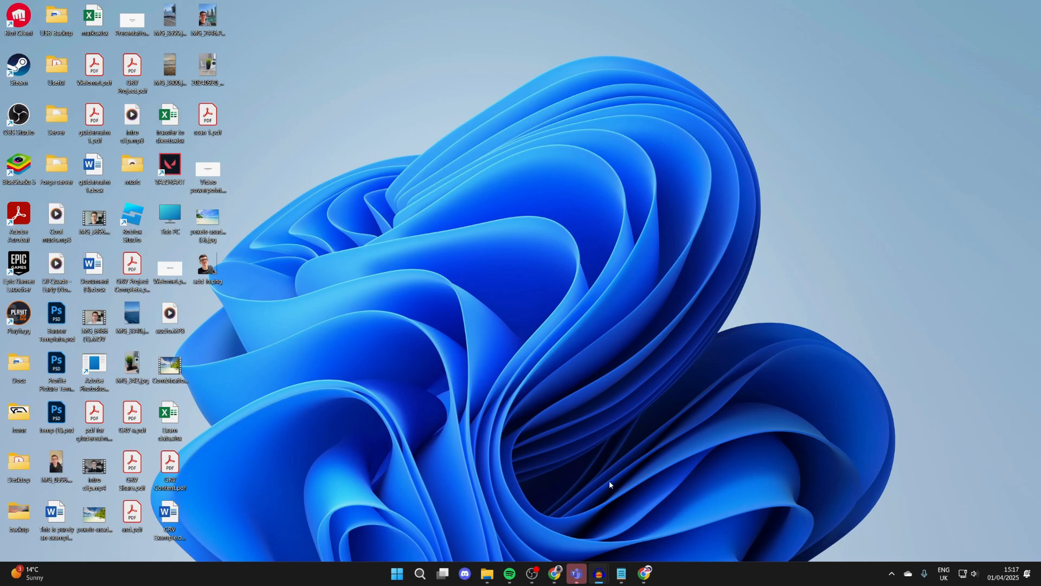
# Launch Chrome maximized and enter "google me" in the Google search box
pyautogui.click(643, 578)
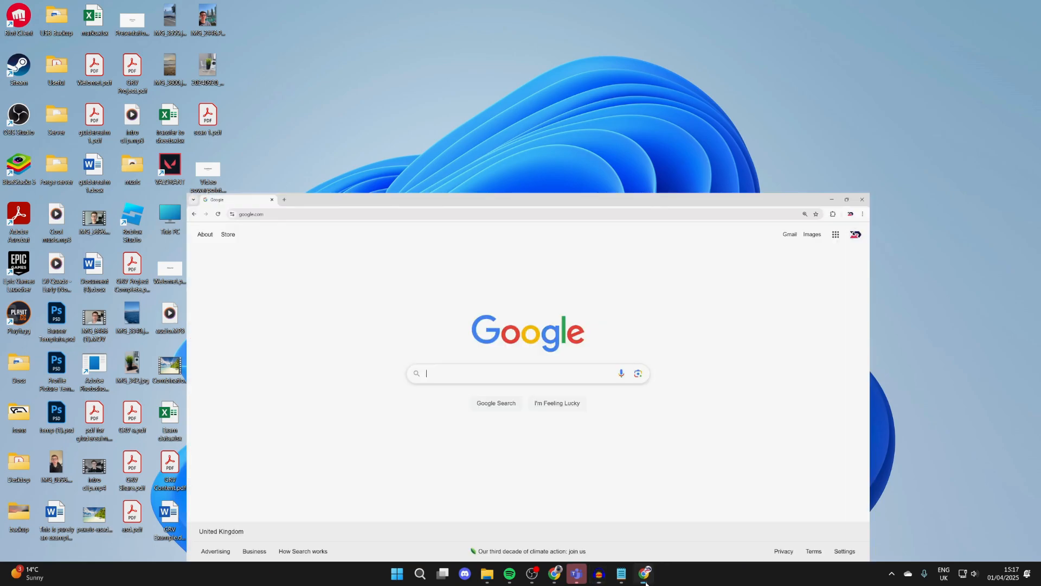
pyautogui.click(846, 200)
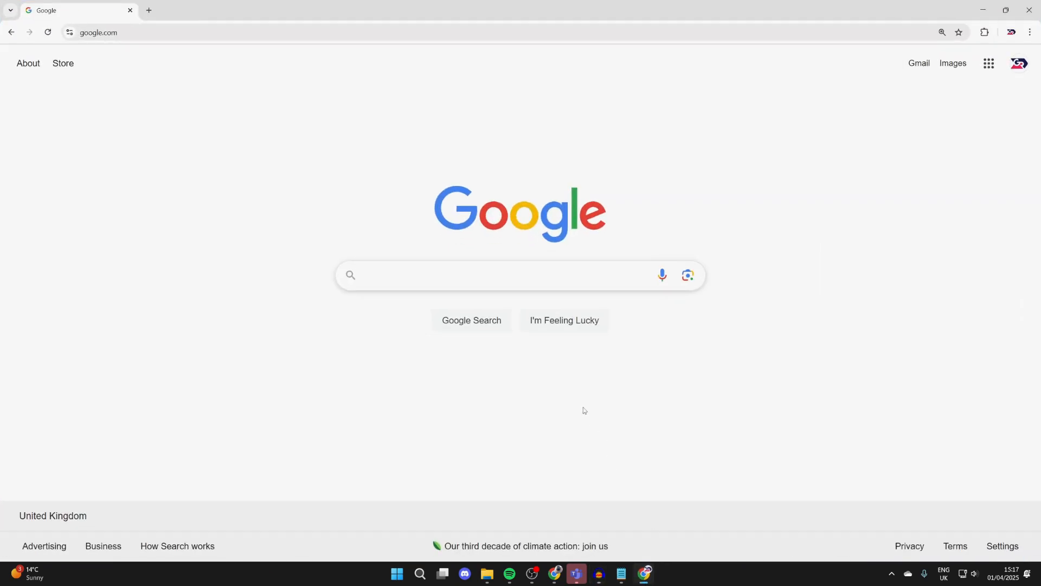
pyautogui.write('google me')
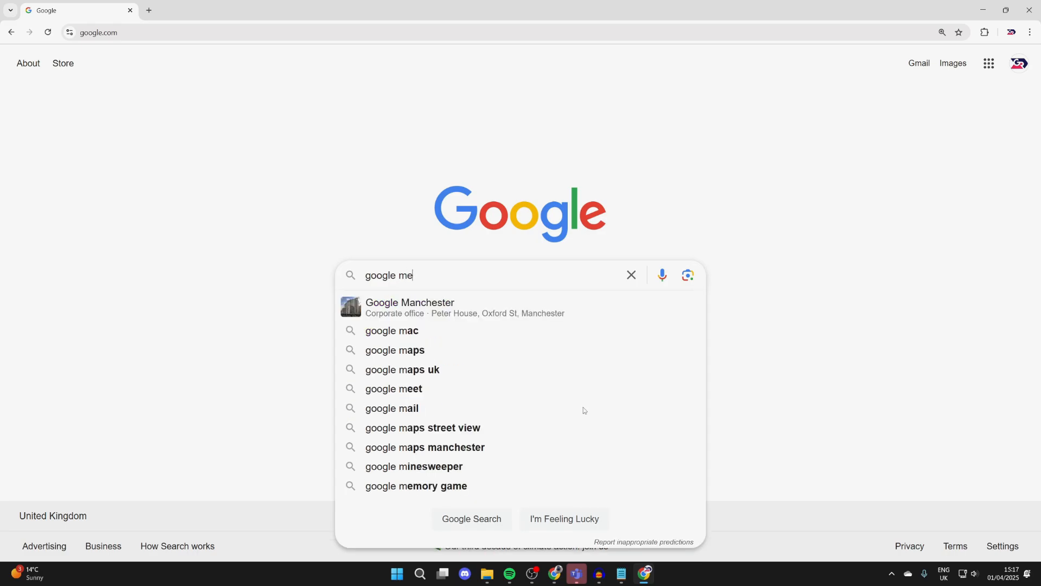
# Search for "google meet" and land on meet.google.com from the results
pyautogui.click(393, 389)
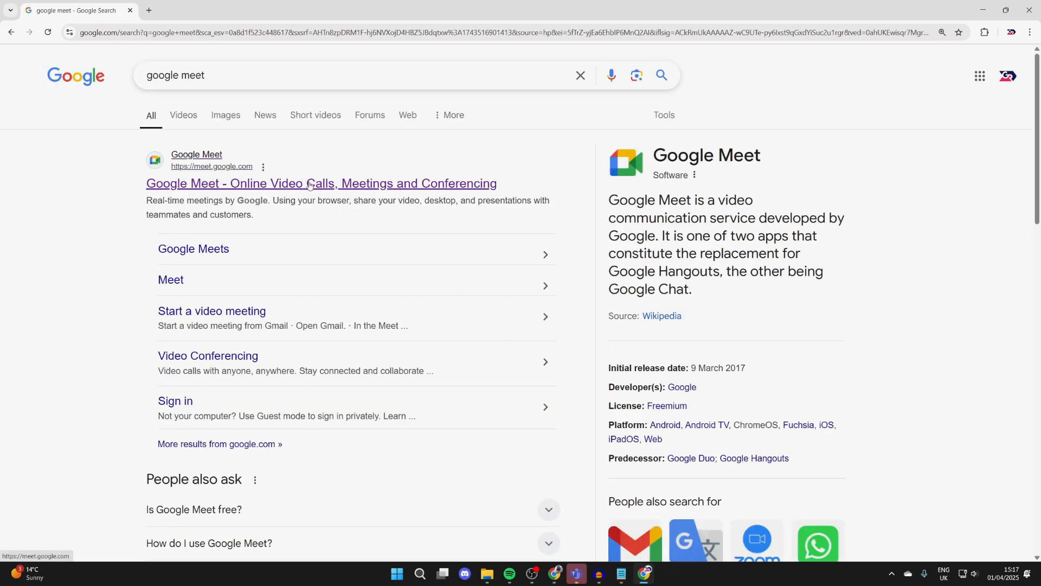
pyautogui.click(321, 184)
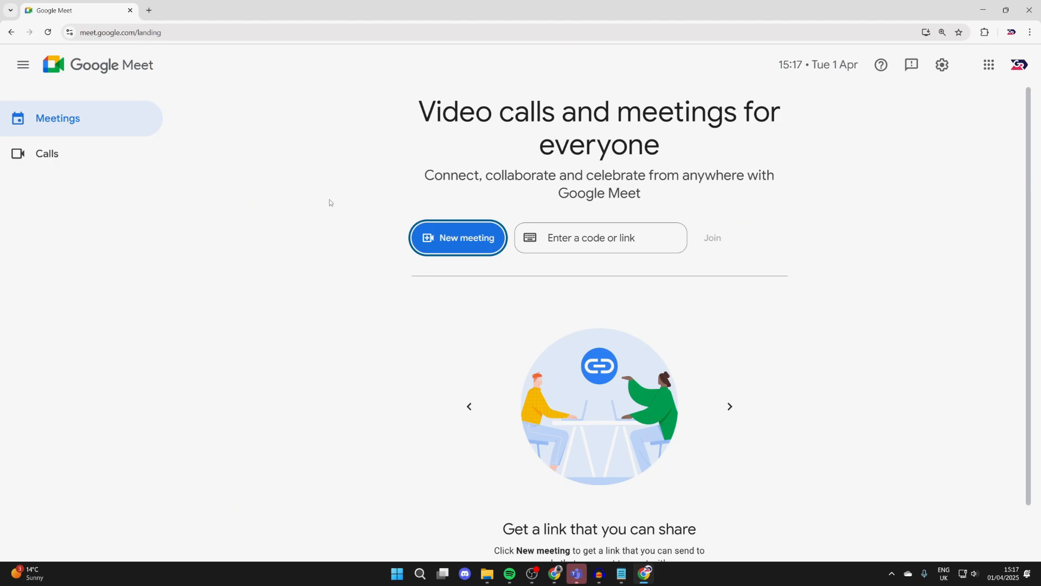
pyautogui.moveTo(822, 13)
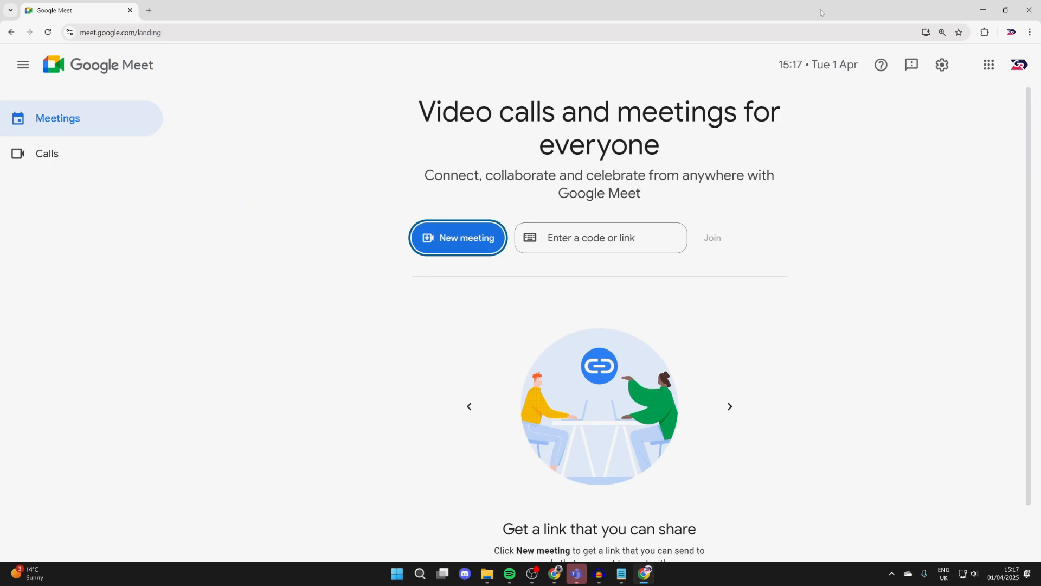
pyautogui.moveTo(926, 32)
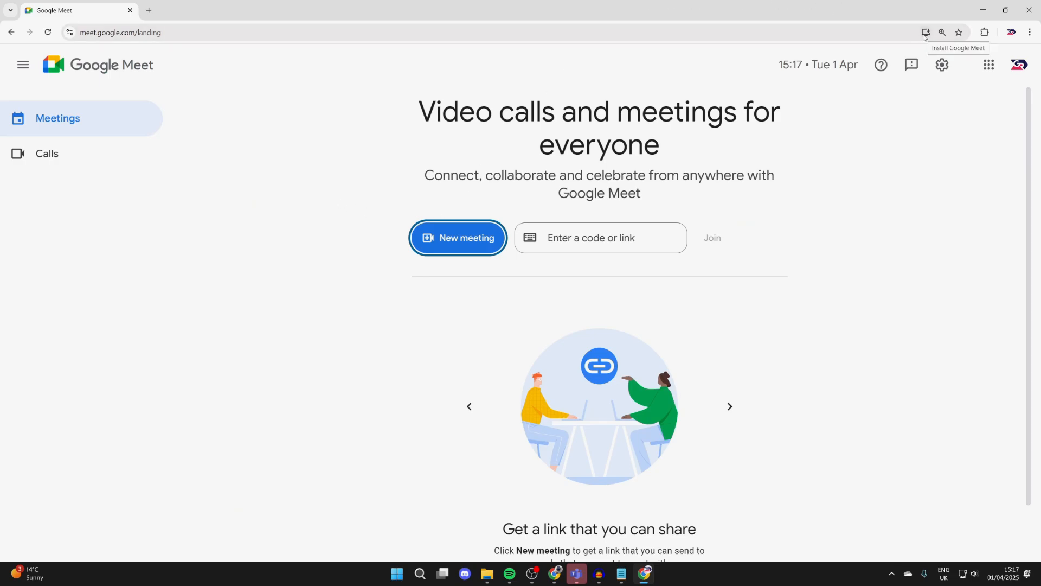
# Bring up the address-bar install offer for Google Meet and cancel it
pyautogui.click(924, 32)
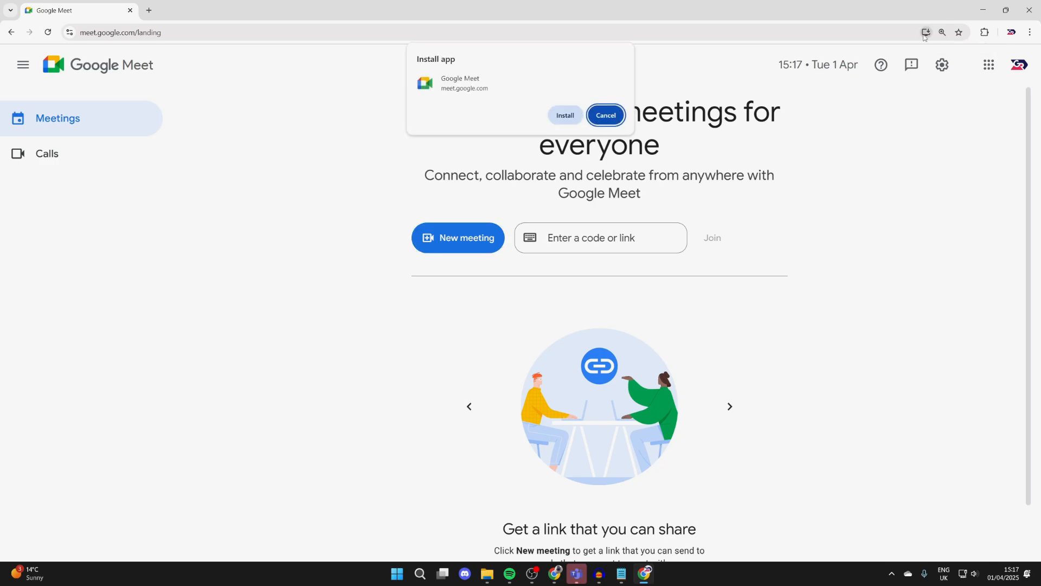
pyautogui.click(604, 117)
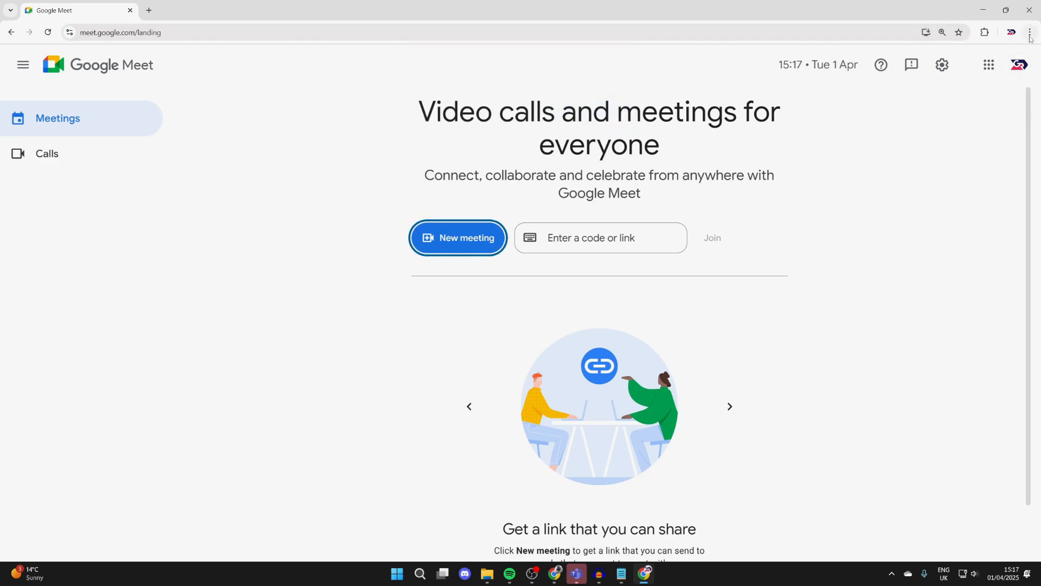
# Install Google Meet as an app via the Chrome menu's Install page as app
pyautogui.click(1028, 31)
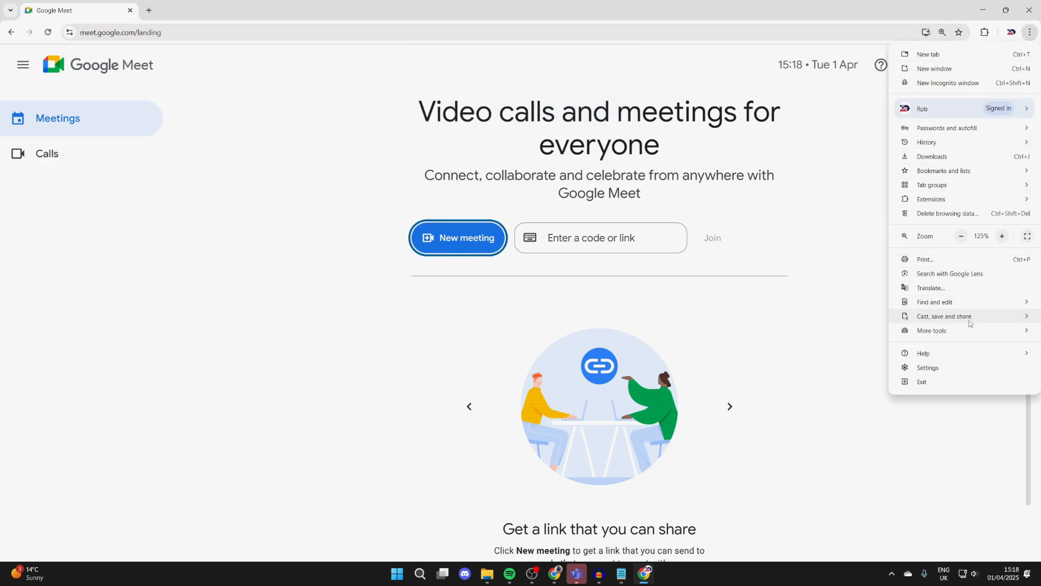
pyautogui.click(925, 31)
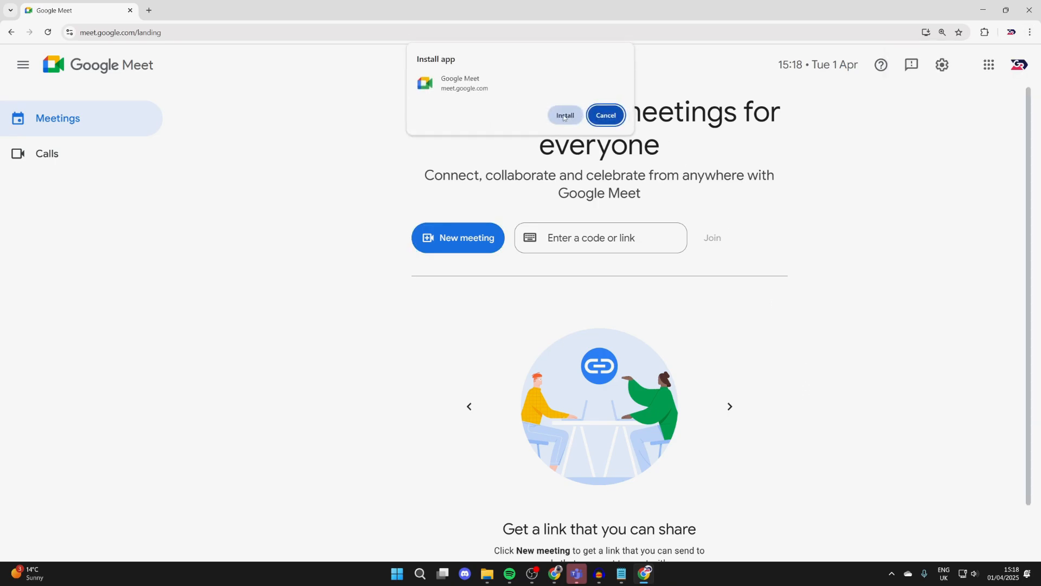
pyautogui.click(565, 115)
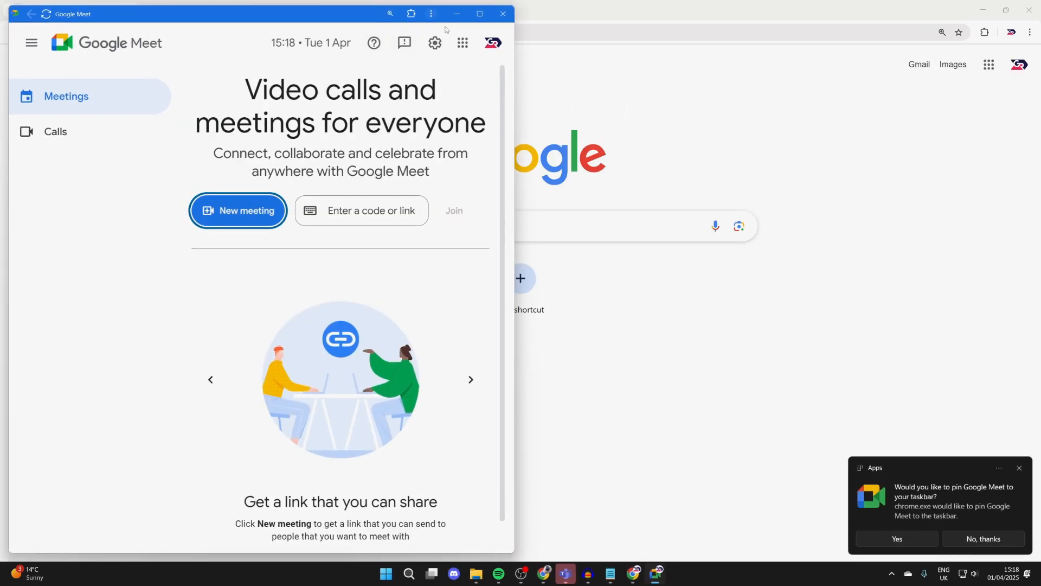
pyautogui.moveTo(503, 14)
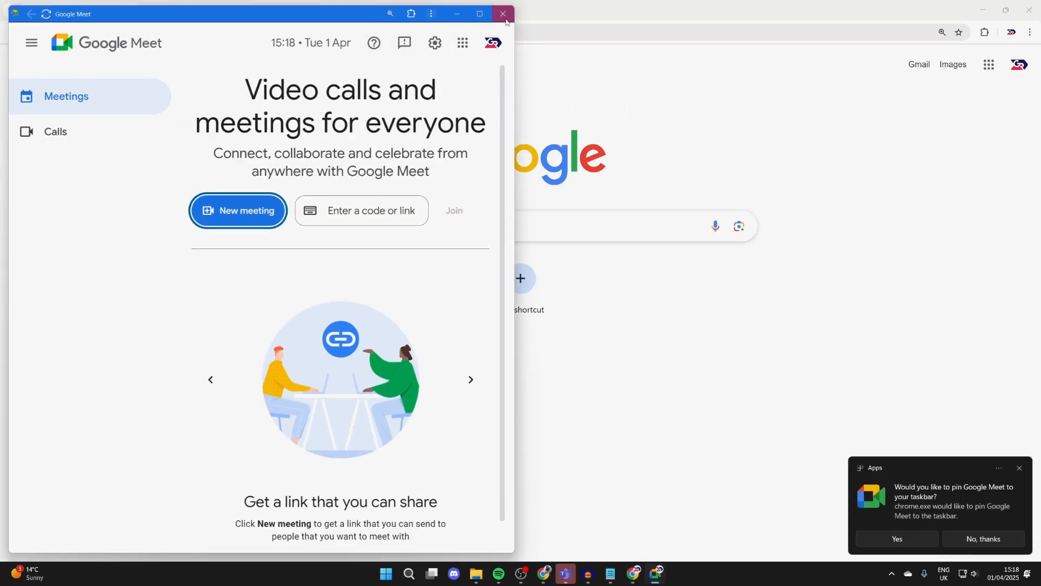
# Close the Google Meet app window so it can be relaunched from its desktop shortcut
pyautogui.click(502, 14)
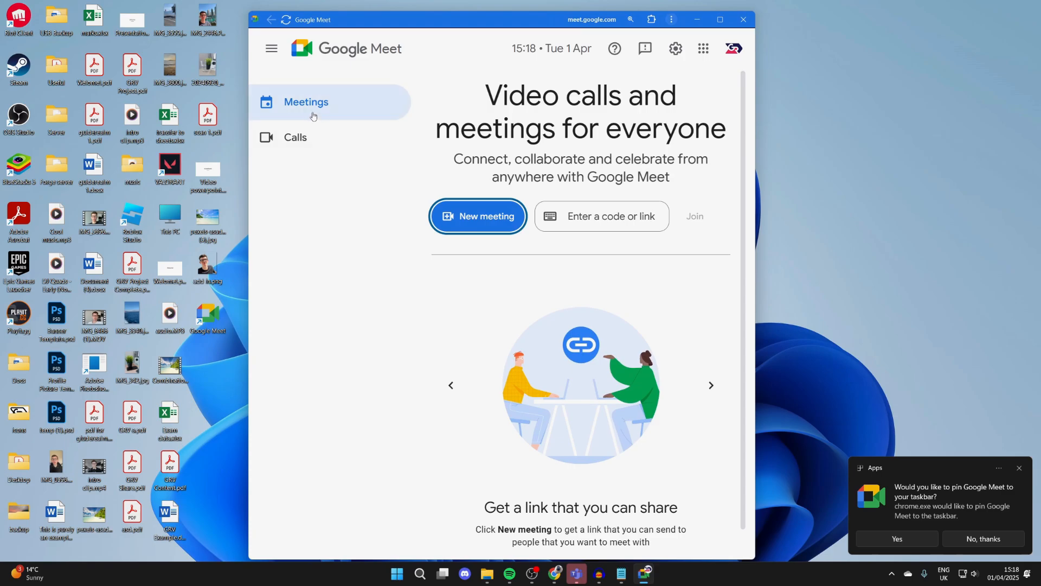
# Choose Start an instant meeting from the New meeting menu
pyautogui.click(477, 216)
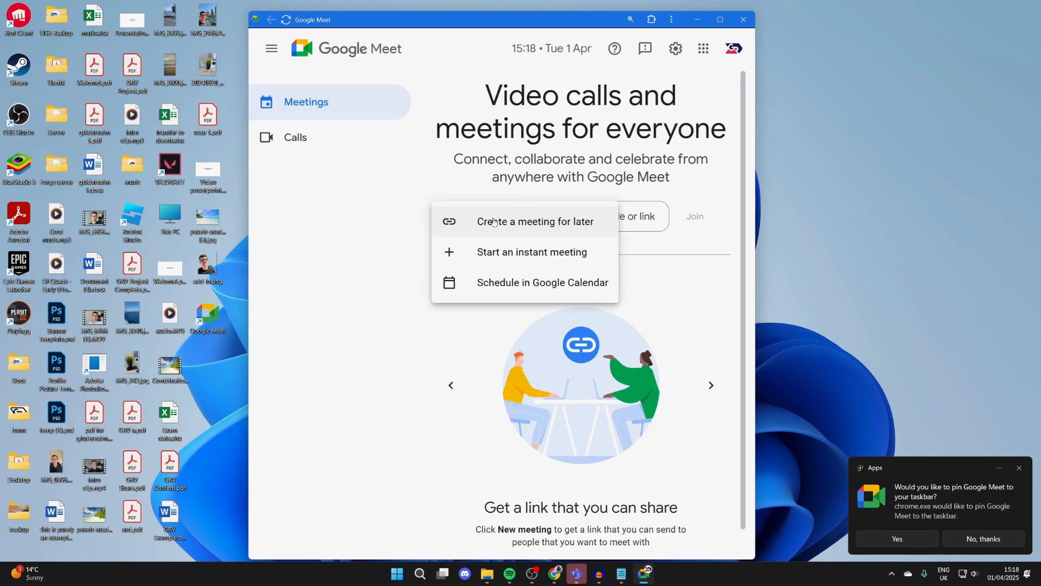
pyautogui.moveTo(532, 252)
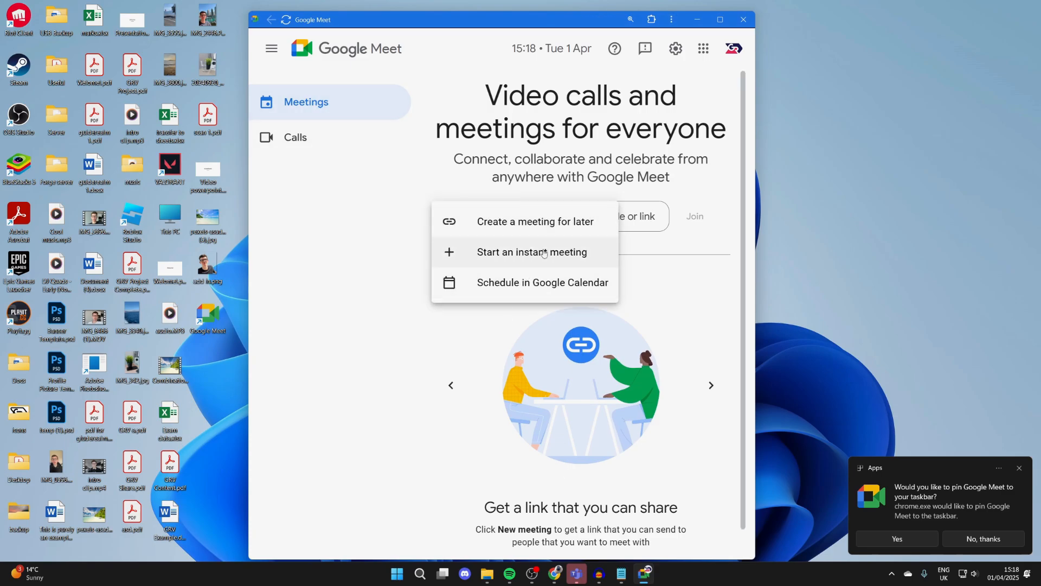
pyautogui.click(531, 251)
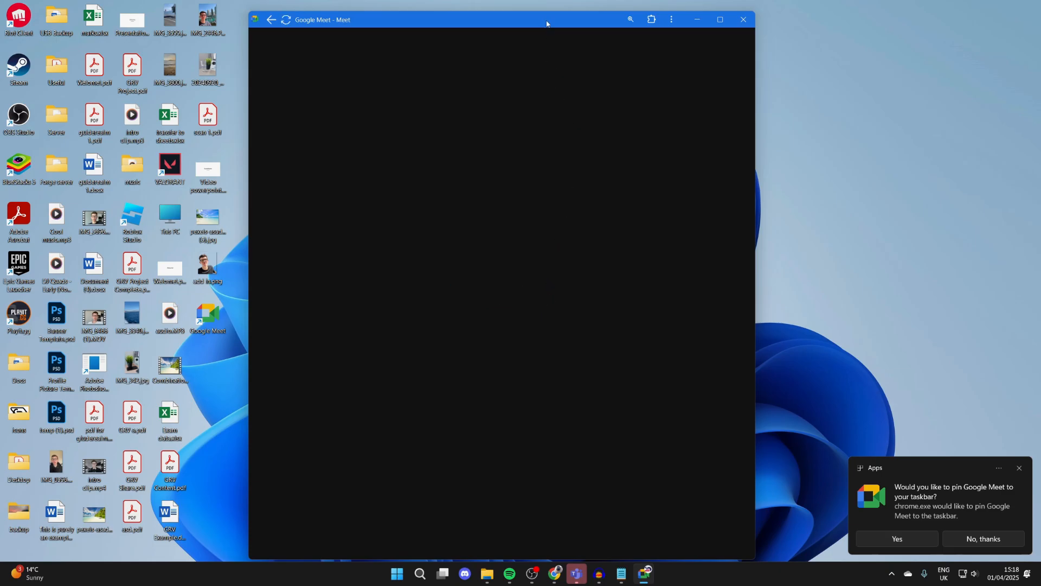